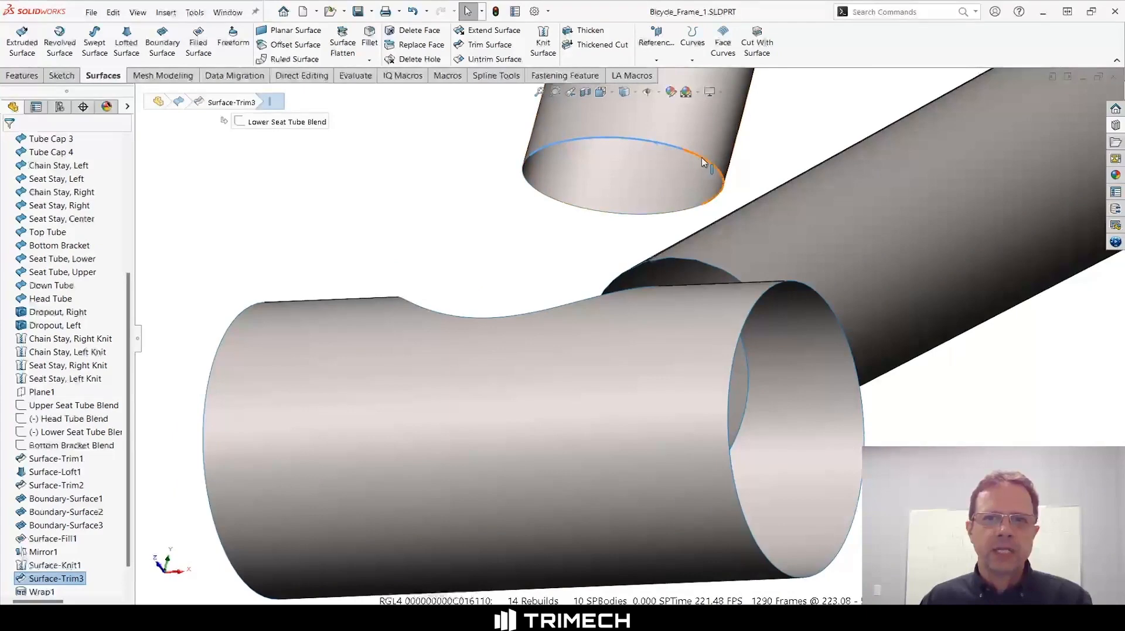
{"action": "mouse_move", "coordinate": [567, 205]}
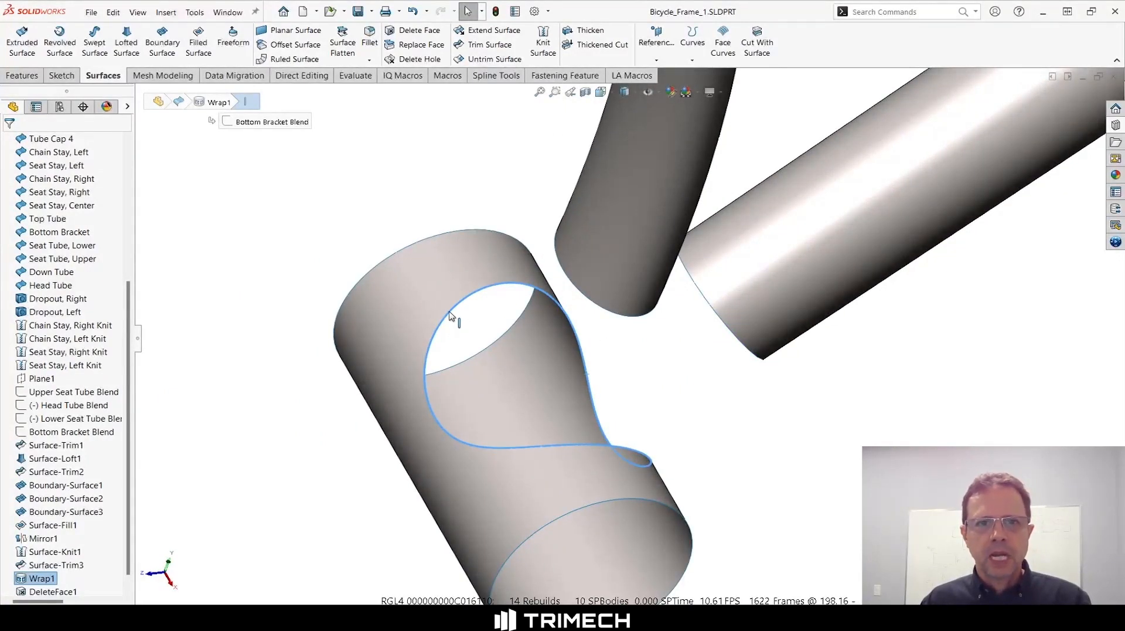
{"action": "mouse_move", "coordinate": [454, 320]}
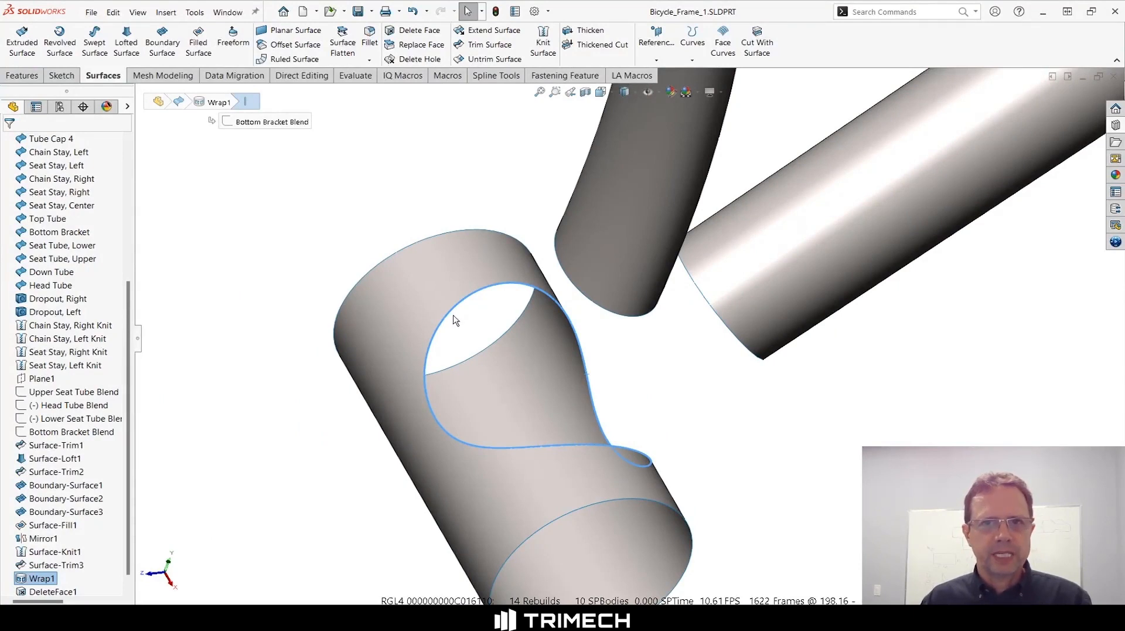
{"action": "mouse_move", "coordinate": [454, 314]}
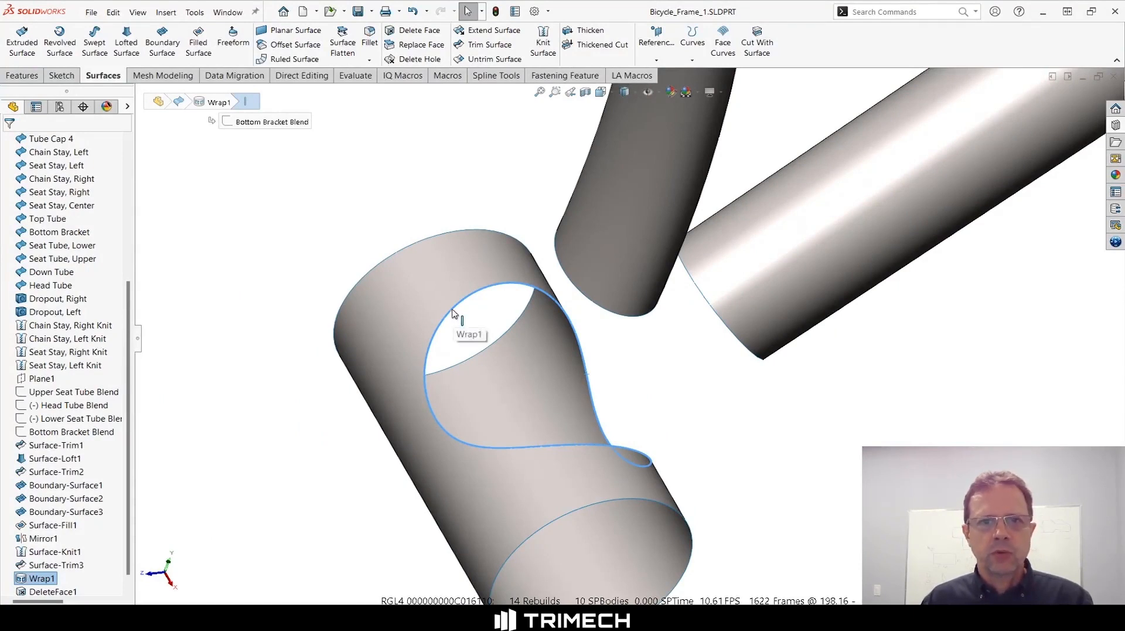
{"action": "mouse_move", "coordinate": [494, 292]}
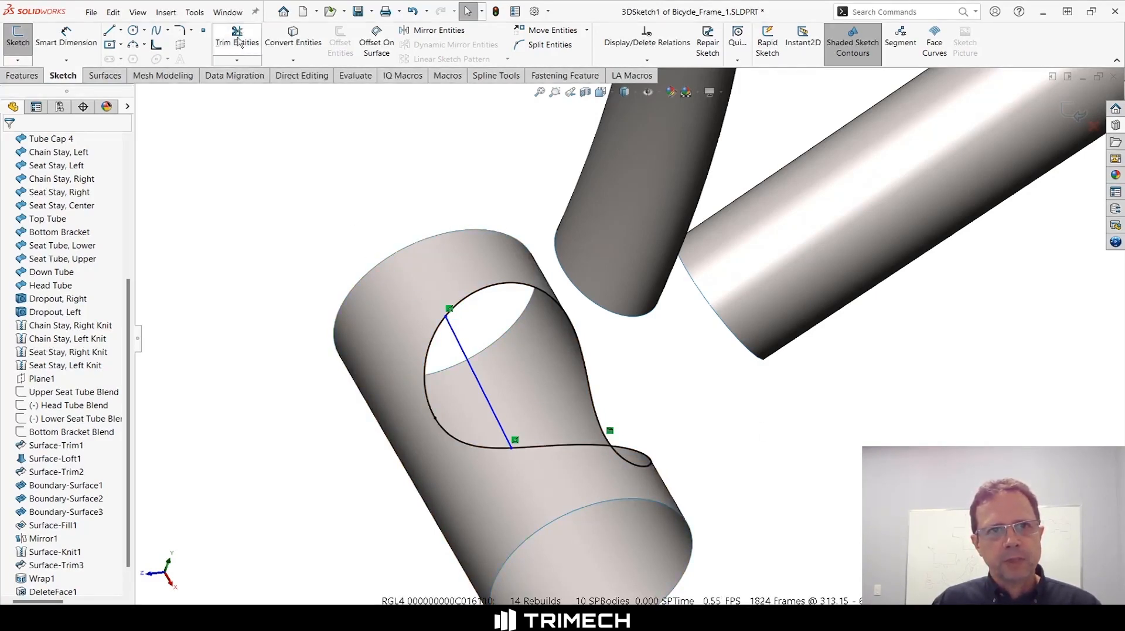
Step: Trim away the lower wrap curve, leaving the line and upper arc as a D-shaped profile
{"action": "left_click", "coordinate": [237, 41]}
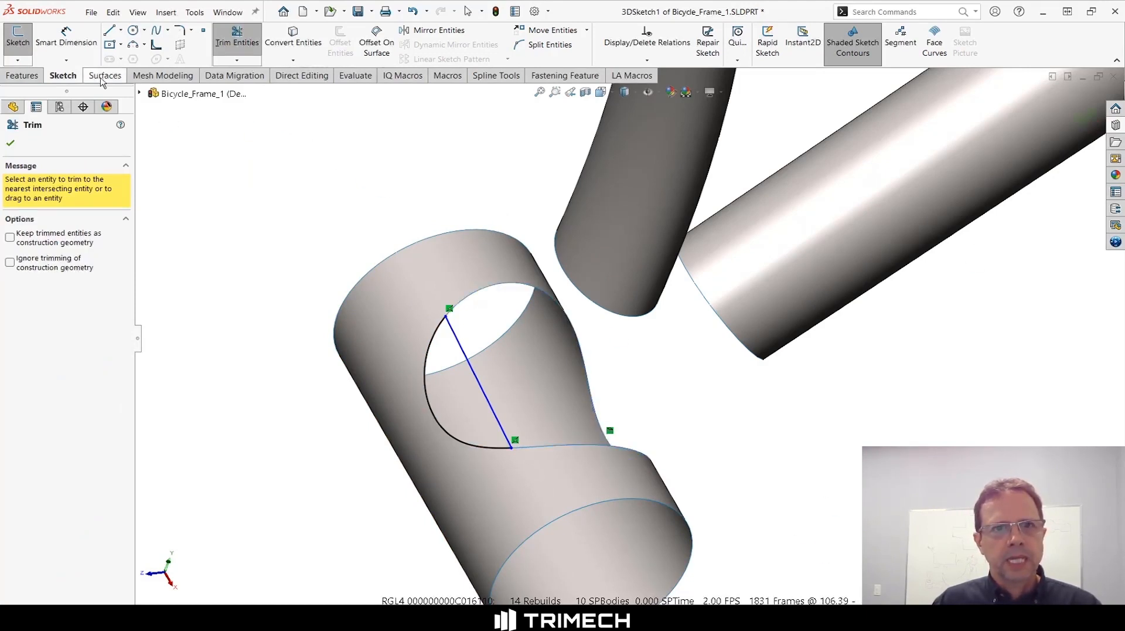
{"action": "left_click", "coordinate": [102, 76]}
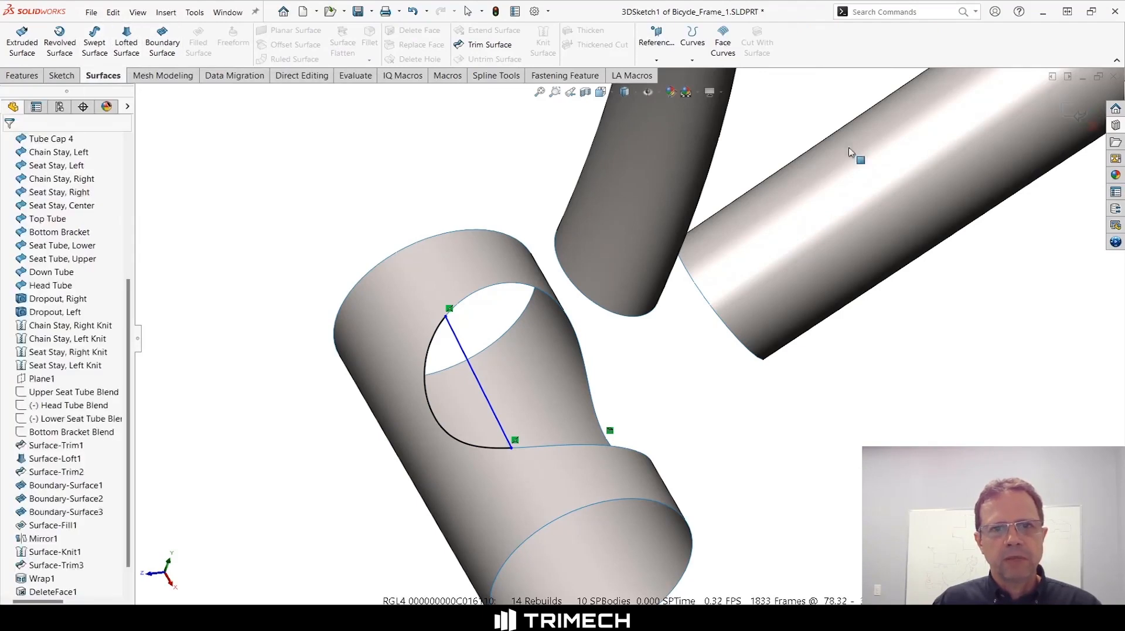
Step: Exit the sketch, fill the D-shaped region from 3DSketch1, and knit Surface-Fill2 into Bottom Bracket
{"action": "left_click", "coordinate": [63, 76]}
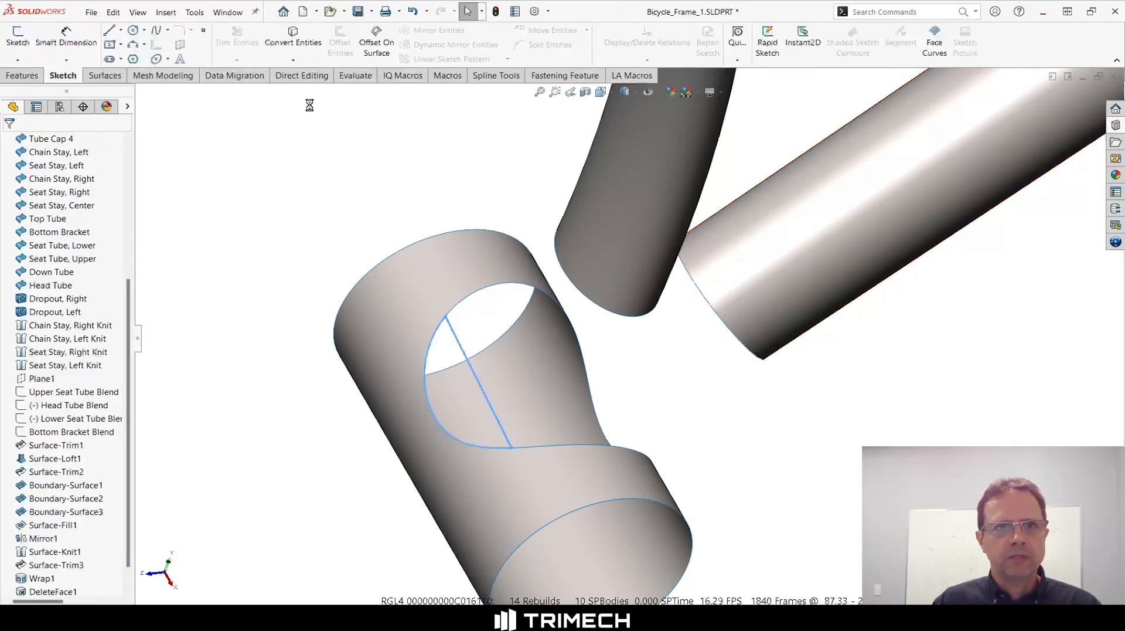
{"action": "left_click", "coordinate": [103, 75]}
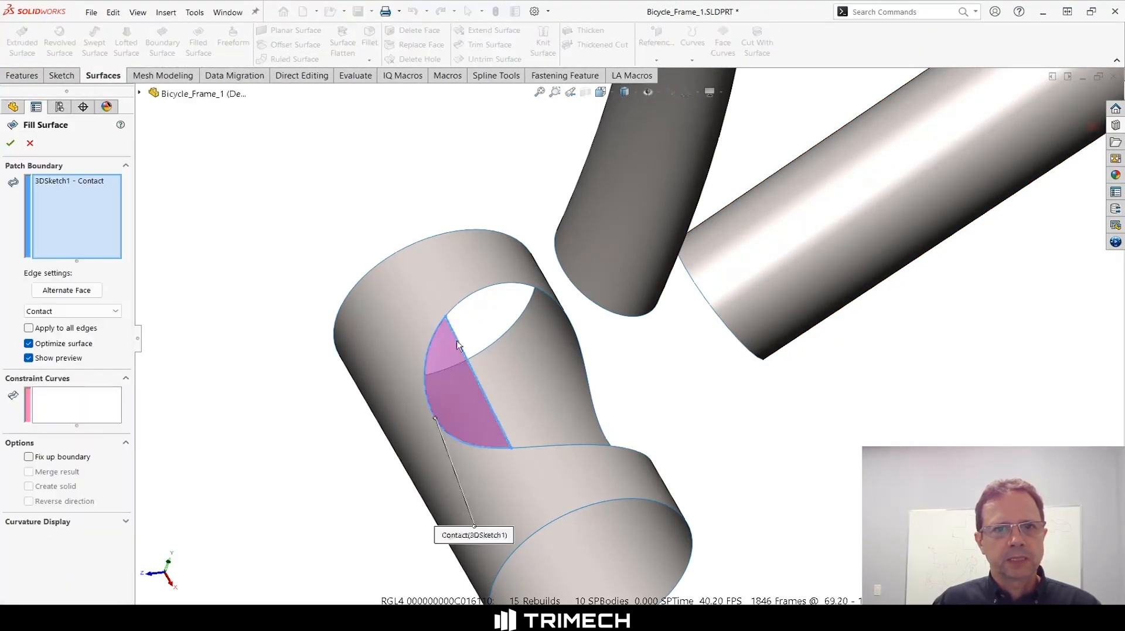
{"action": "left_click", "coordinate": [10, 142]}
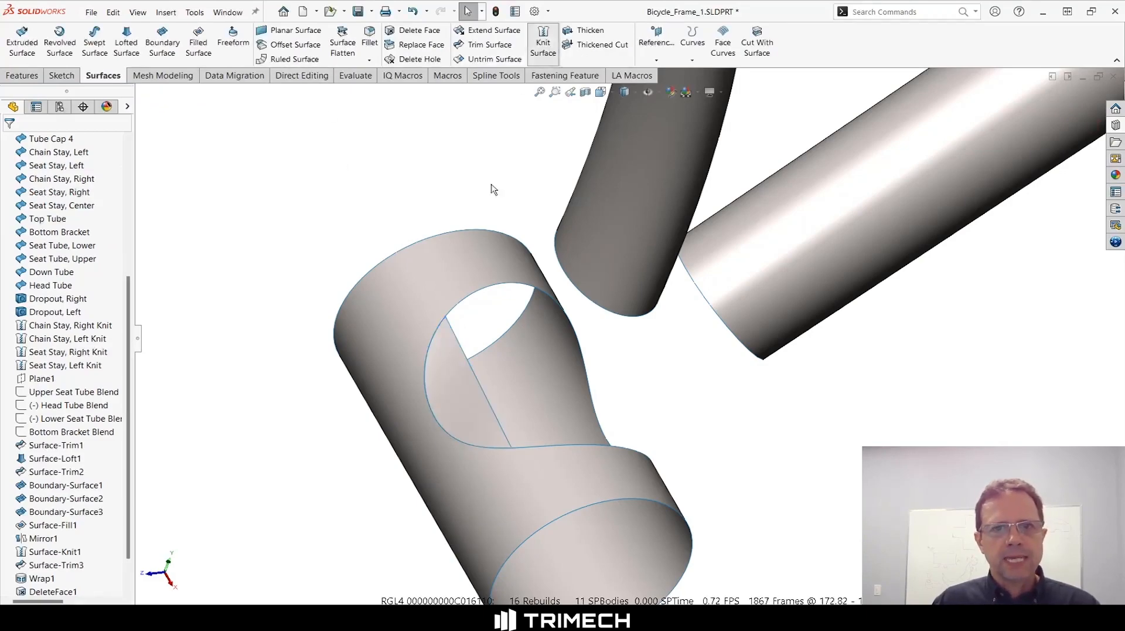
{"action": "left_click", "coordinate": [543, 42]}
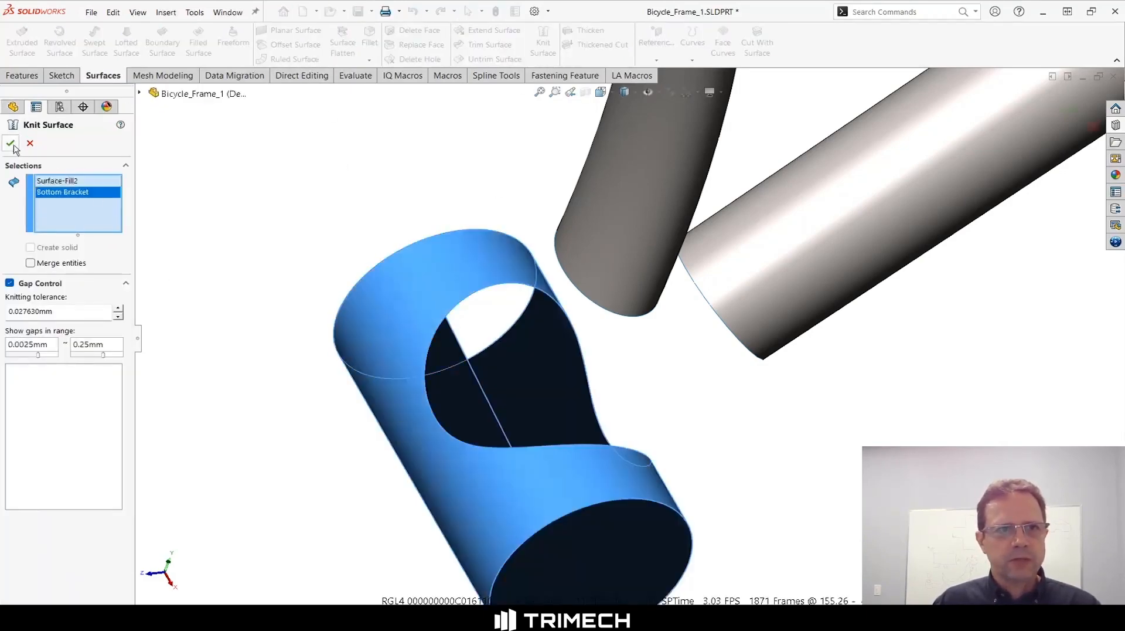
{"action": "left_click", "coordinate": [10, 144]}
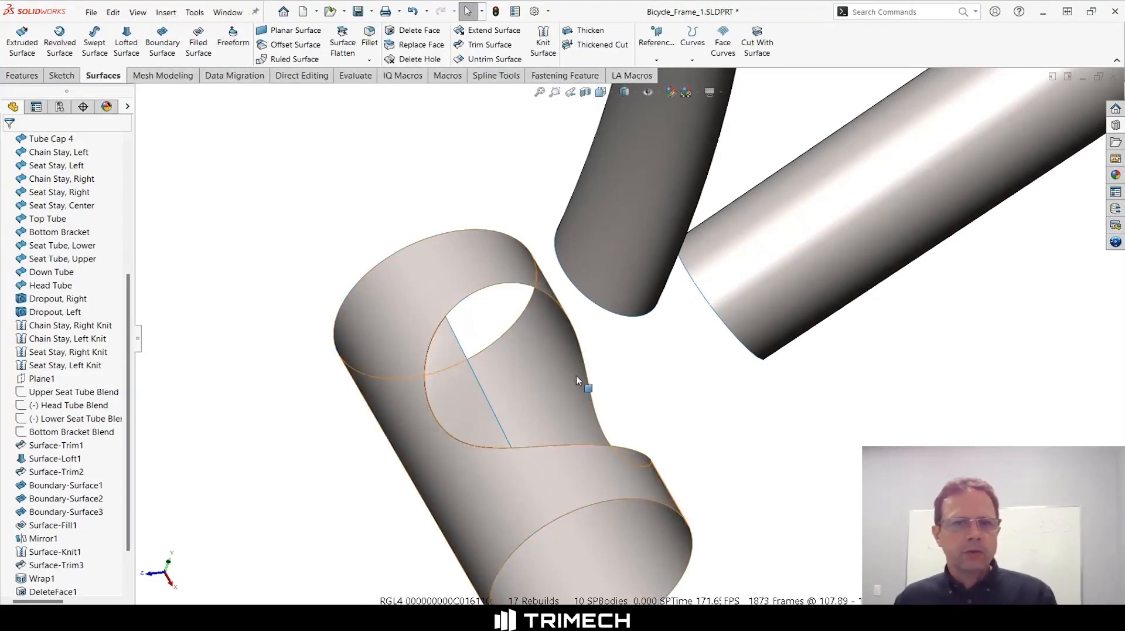
Step: Delete the D-shaped patch face from Bottom Bracket, then select the split hole-edge segment
{"action": "left_click", "coordinate": [40, 579]}
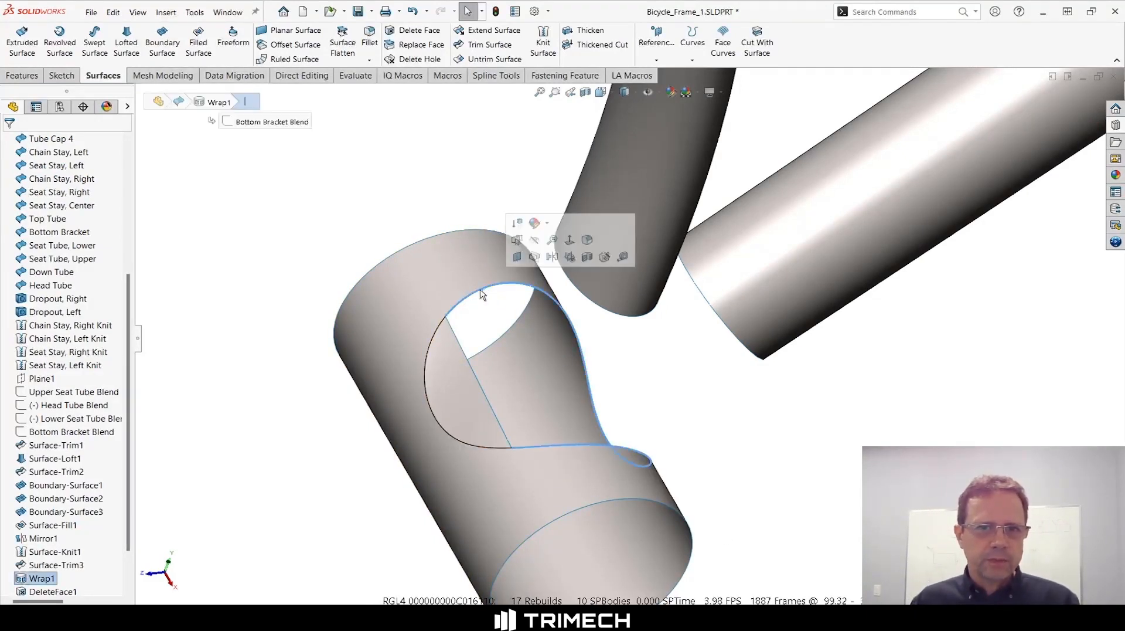
{"action": "left_click", "coordinate": [313, 531]}
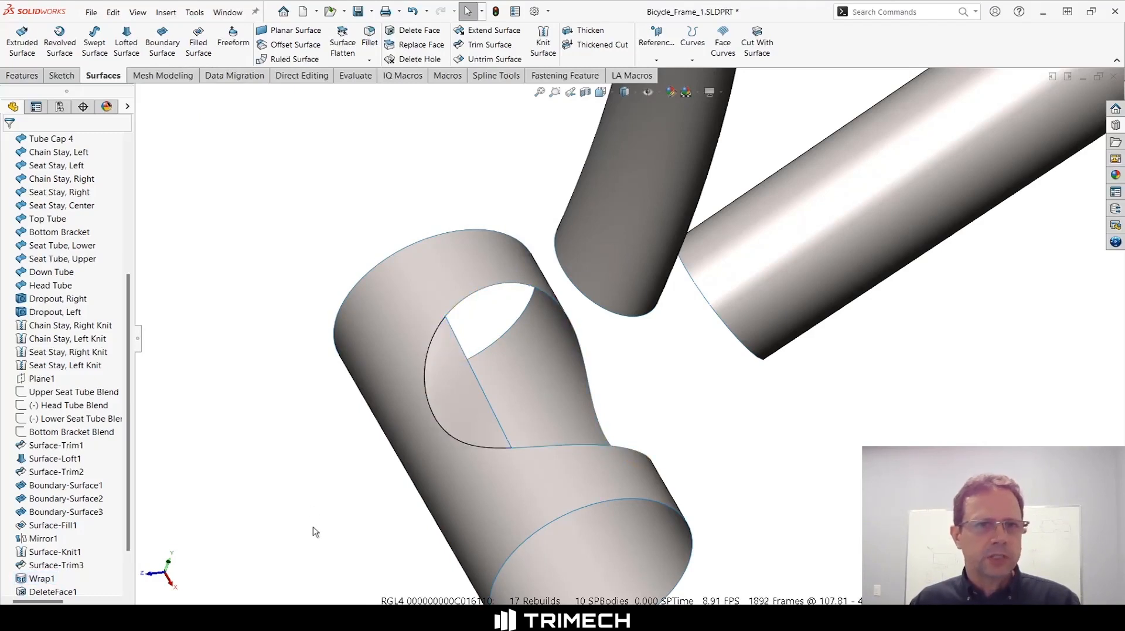
{"action": "mouse_move", "coordinate": [380, 202]}
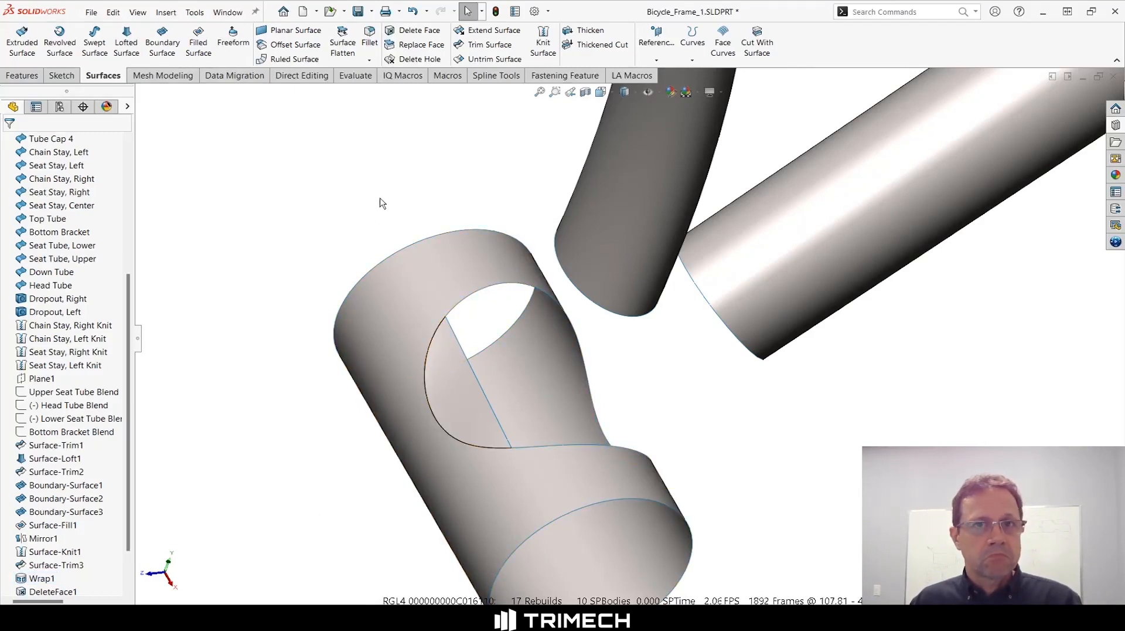
{"action": "mouse_move", "coordinate": [400, 99]}
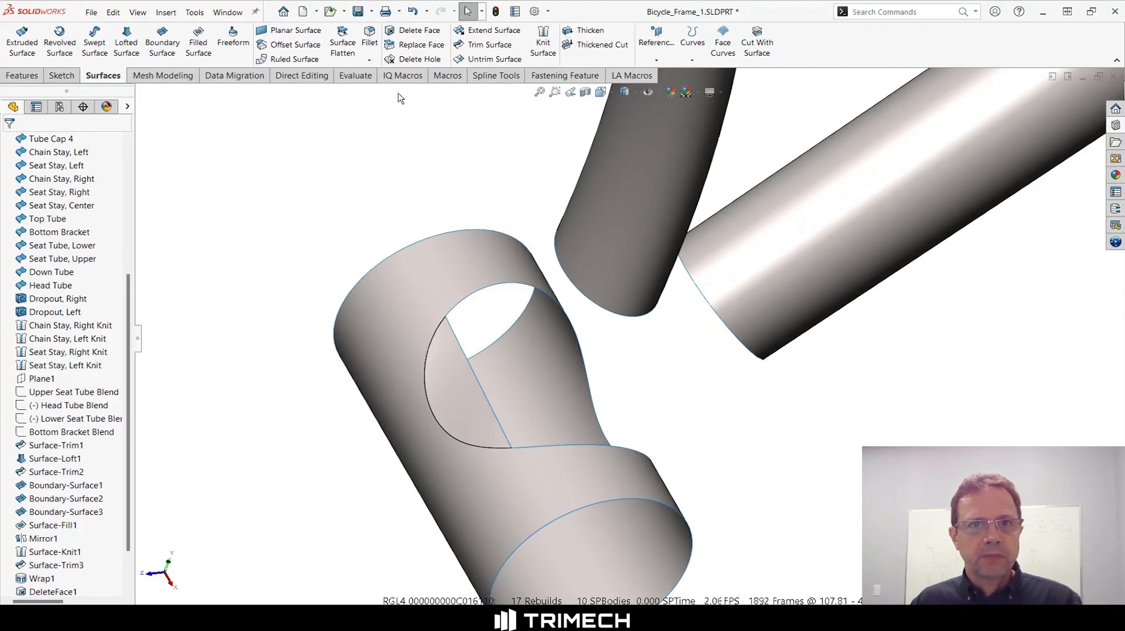
{"action": "mouse_move", "coordinate": [414, 30]}
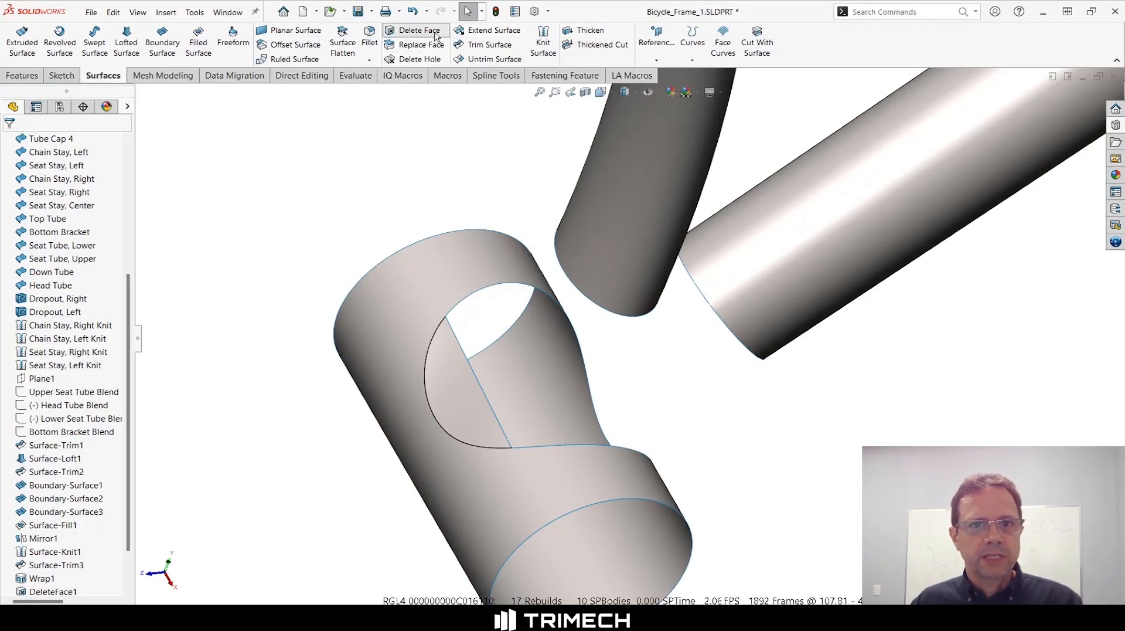
{"action": "left_click", "coordinate": [415, 30]}
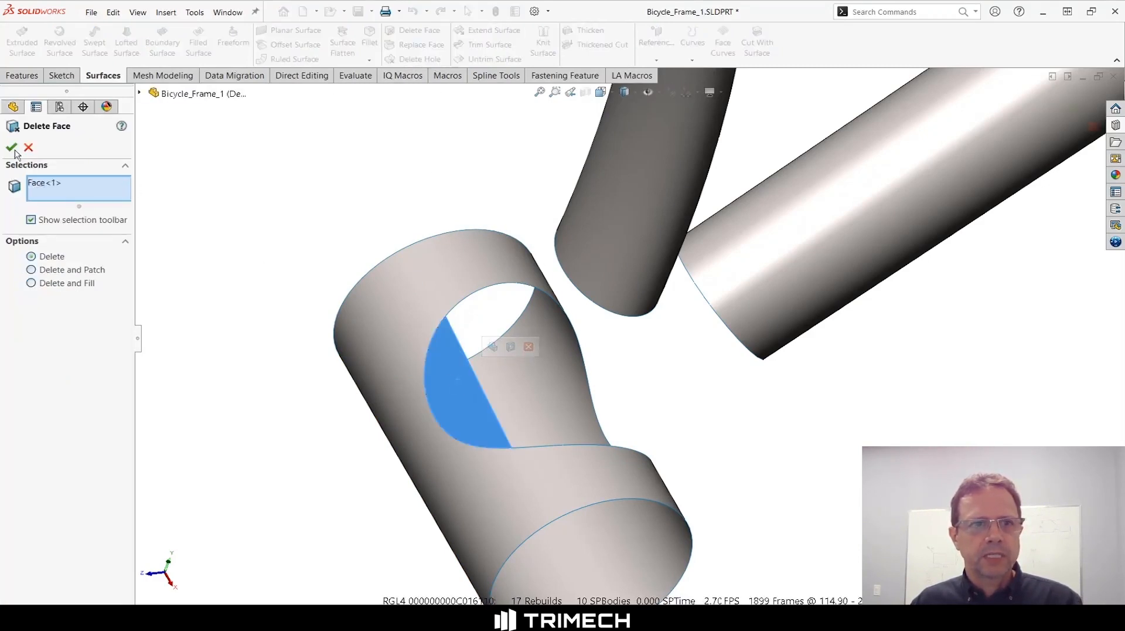
{"action": "left_click", "coordinate": [12, 148]}
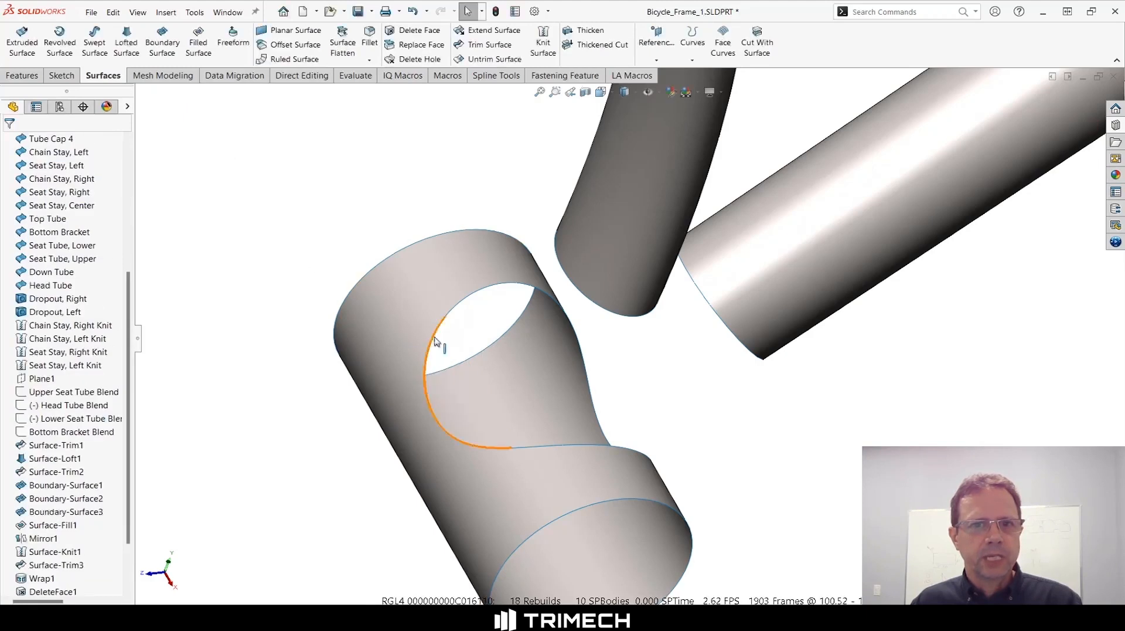
{"action": "left_click", "coordinate": [35, 578]}
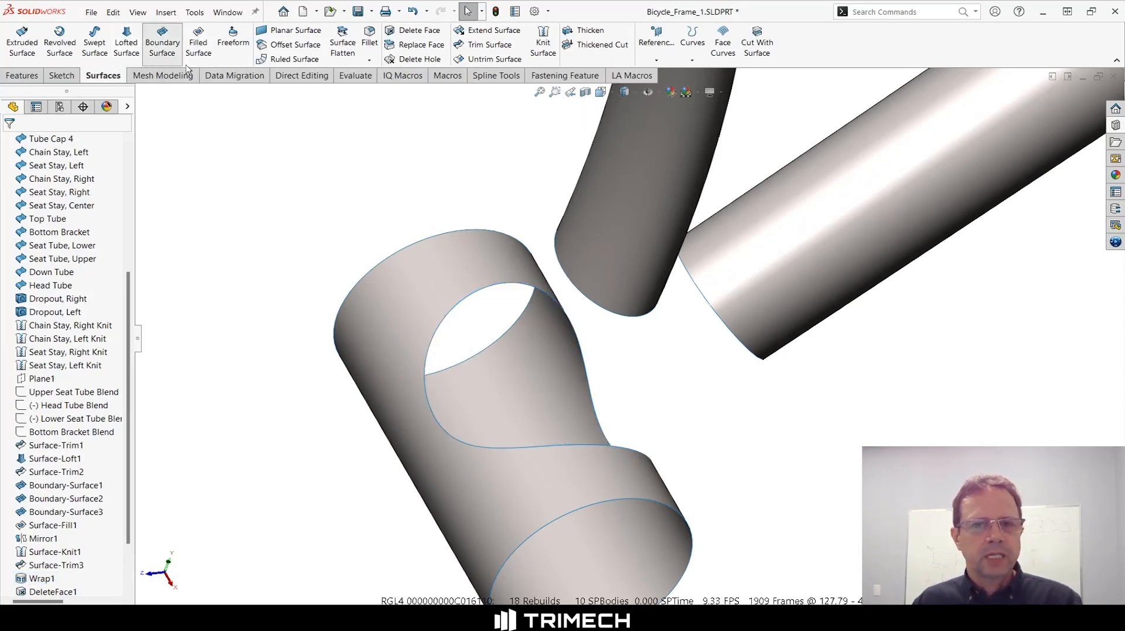
Step: Build a boundary surface from the seat tube's lower edge to the hole segment, both Curvature To Face
{"action": "left_click", "coordinate": [163, 42]}
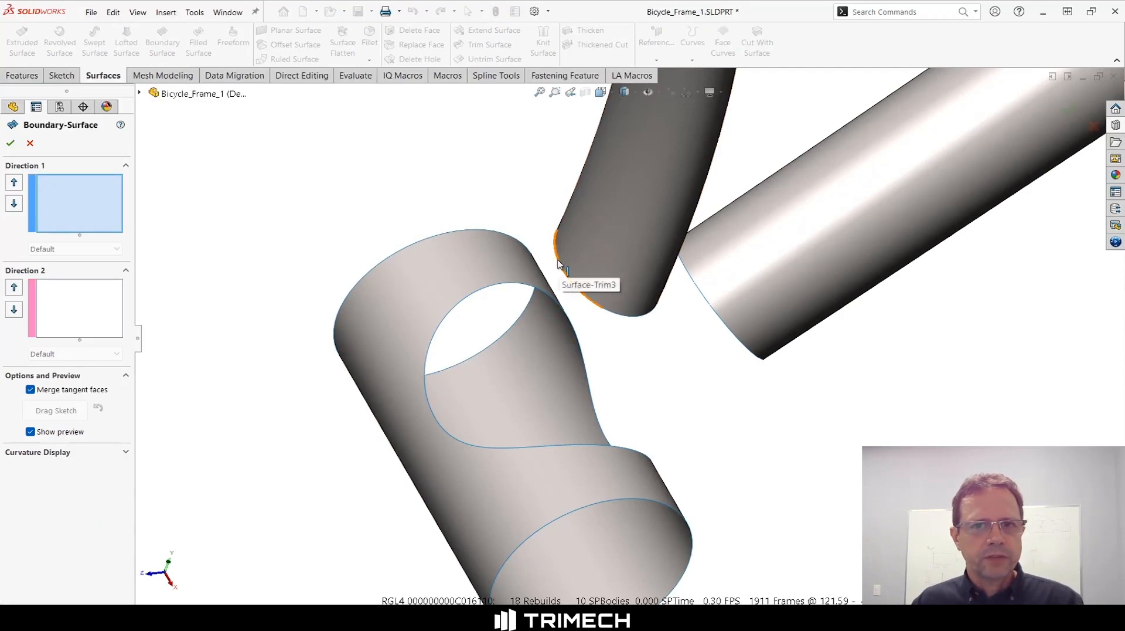
{"action": "left_click", "coordinate": [560, 262]}
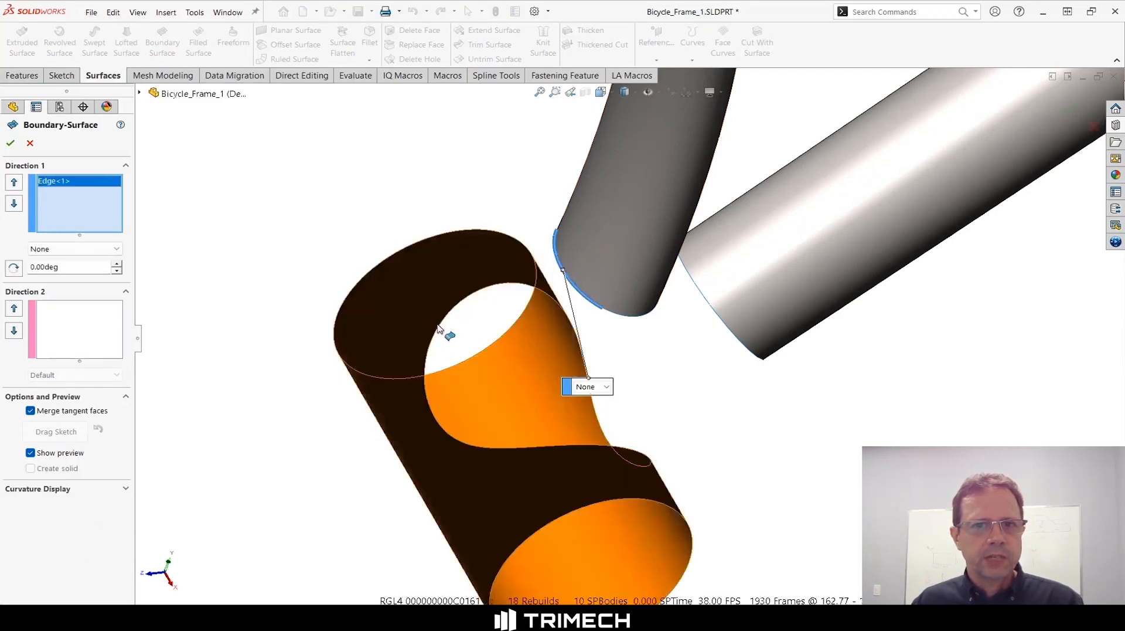
{"action": "left_click", "coordinate": [495, 444]}
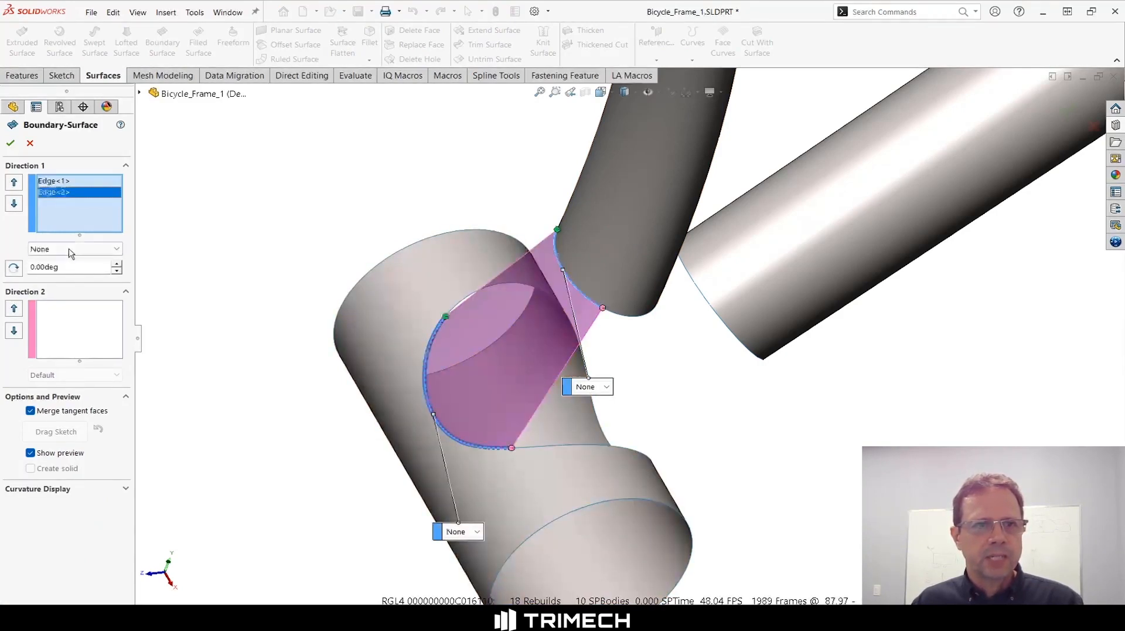
{"action": "left_click", "coordinate": [72, 249]}
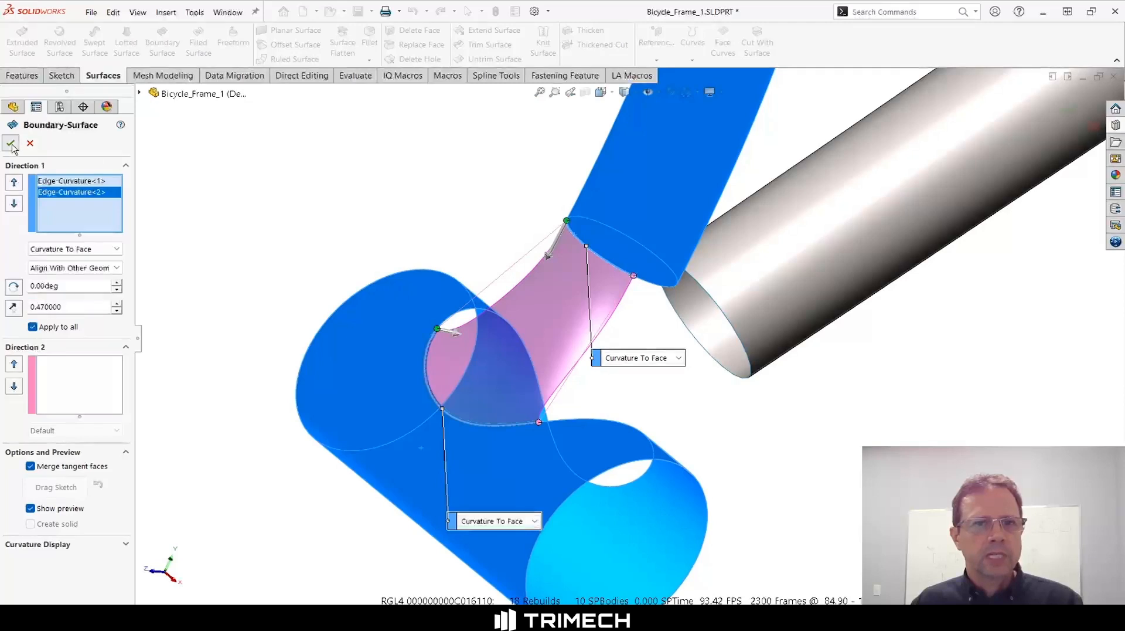
{"action": "left_click", "coordinate": [10, 144]}
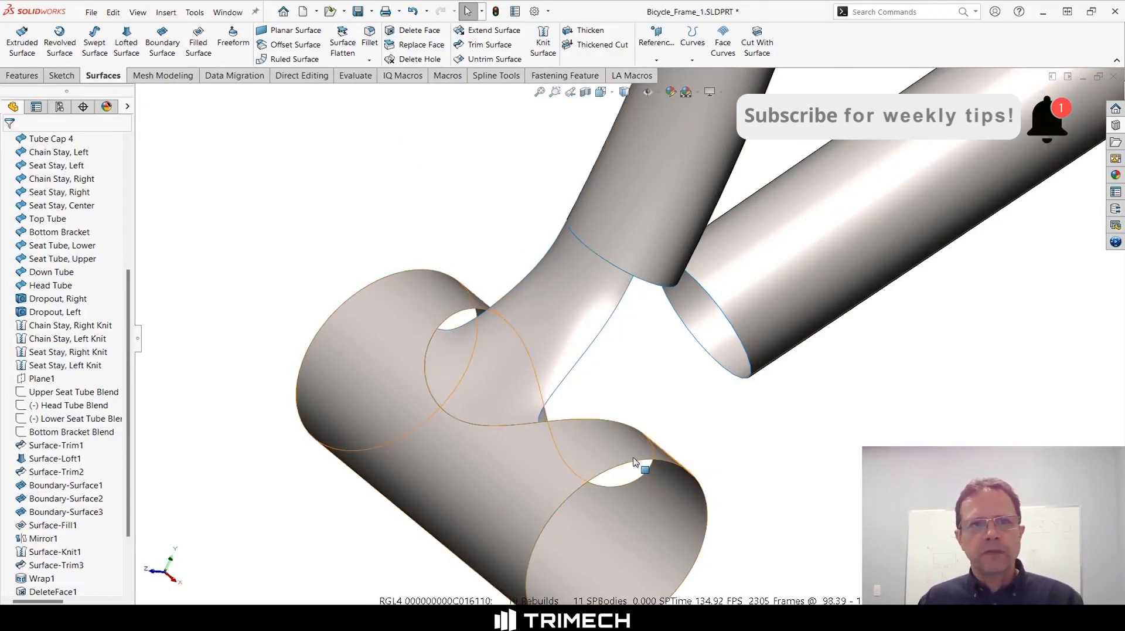
{"action": "mouse_move", "coordinate": [626, 457]}
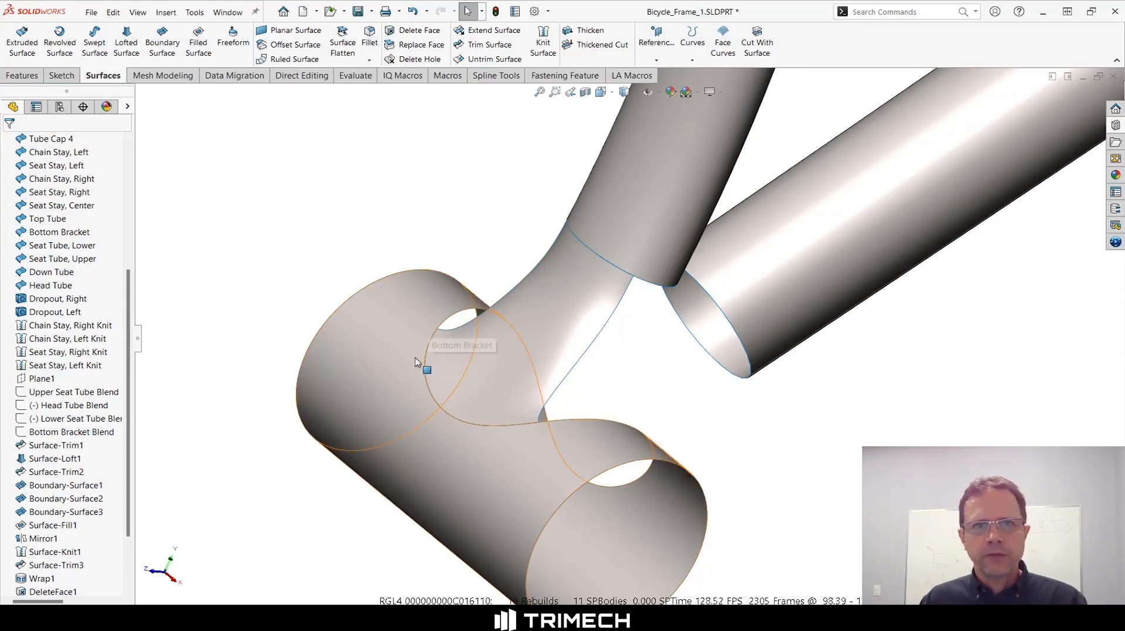
{"action": "mouse_move", "coordinate": [377, 308]}
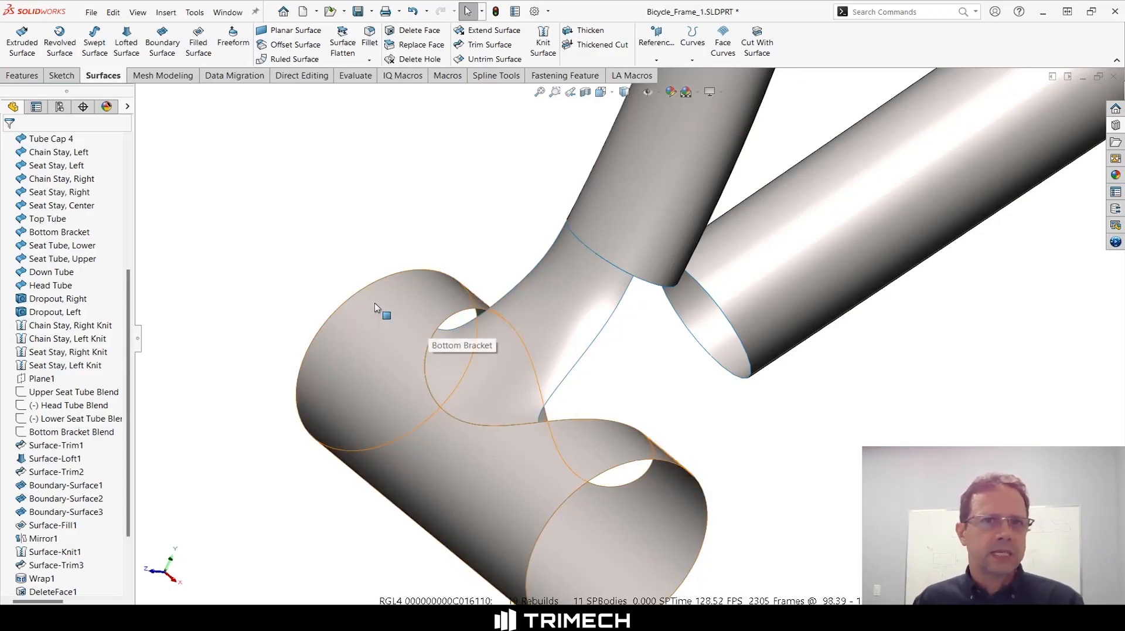